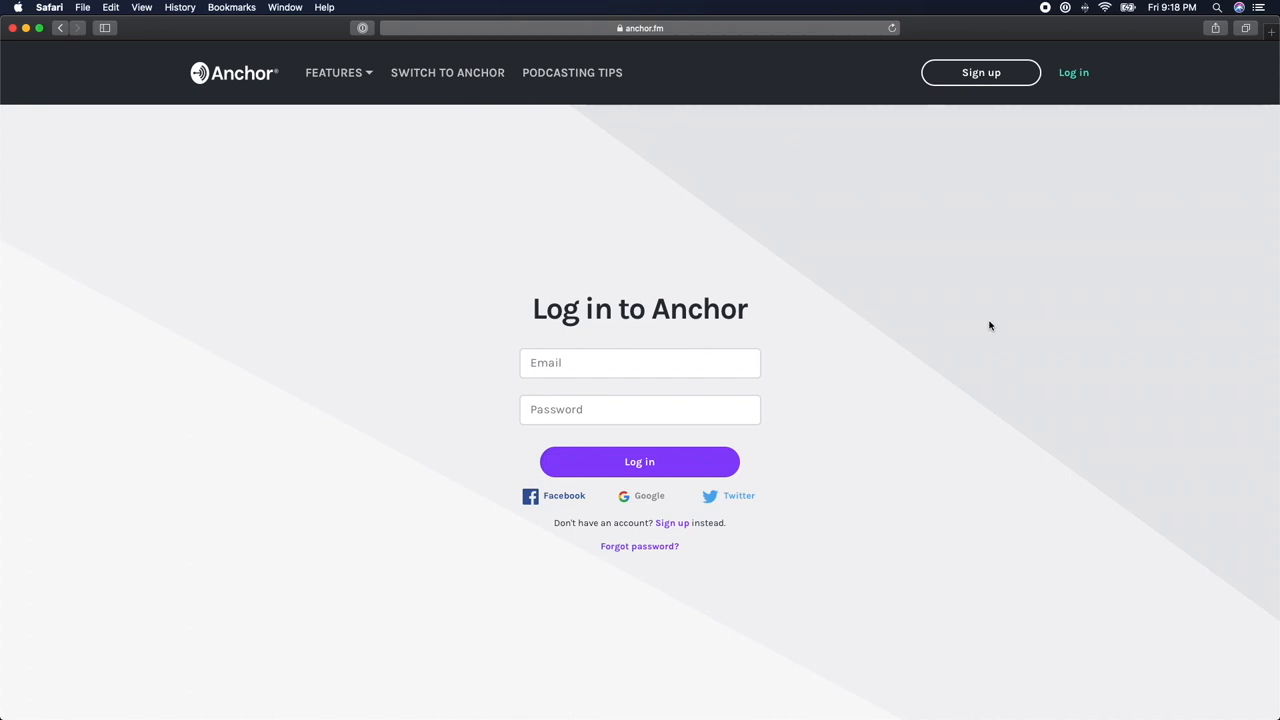
Step: Sign in to the Anchor account to reach the Course Companion Podcast dashboard
{"action": "left_click", "coordinate": [640, 460]}
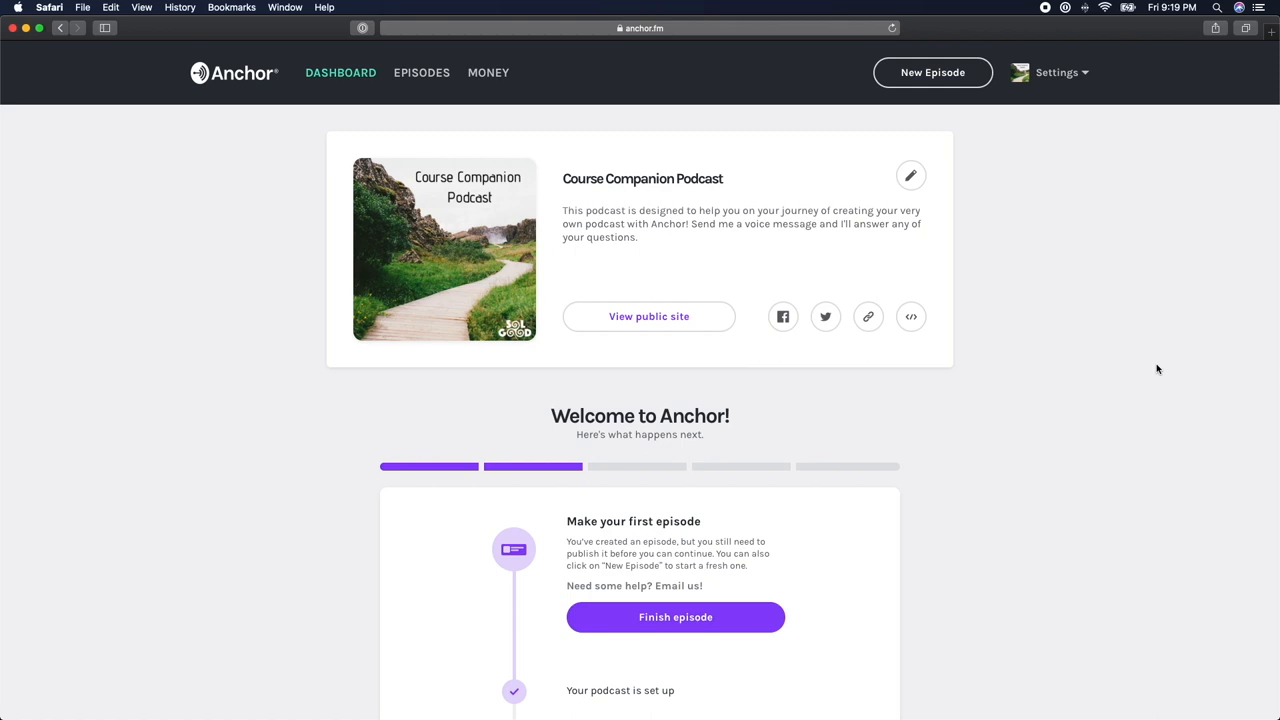
{"action": "mouse_move", "coordinate": [1058, 468]}
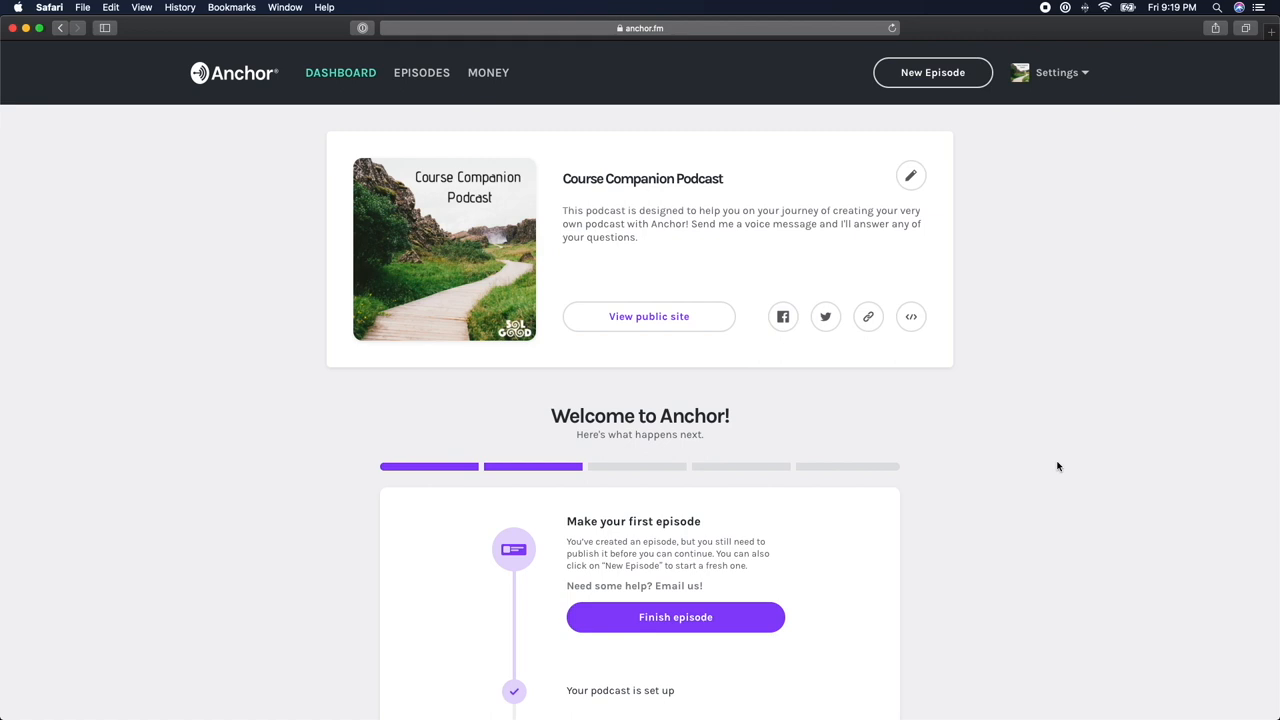
{"action": "mouse_move", "coordinate": [1058, 90]}
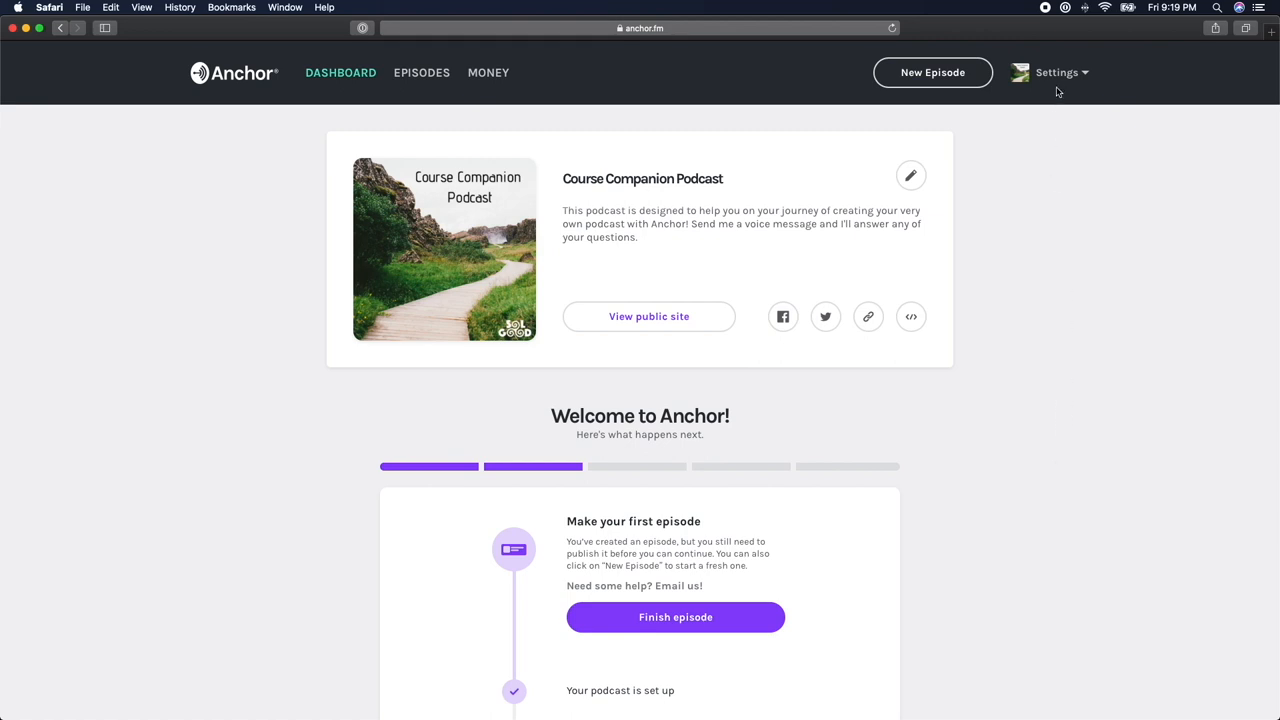
Step: Start a new episode, landing on an empty Create your episode page
{"action": "left_click", "coordinate": [932, 72]}
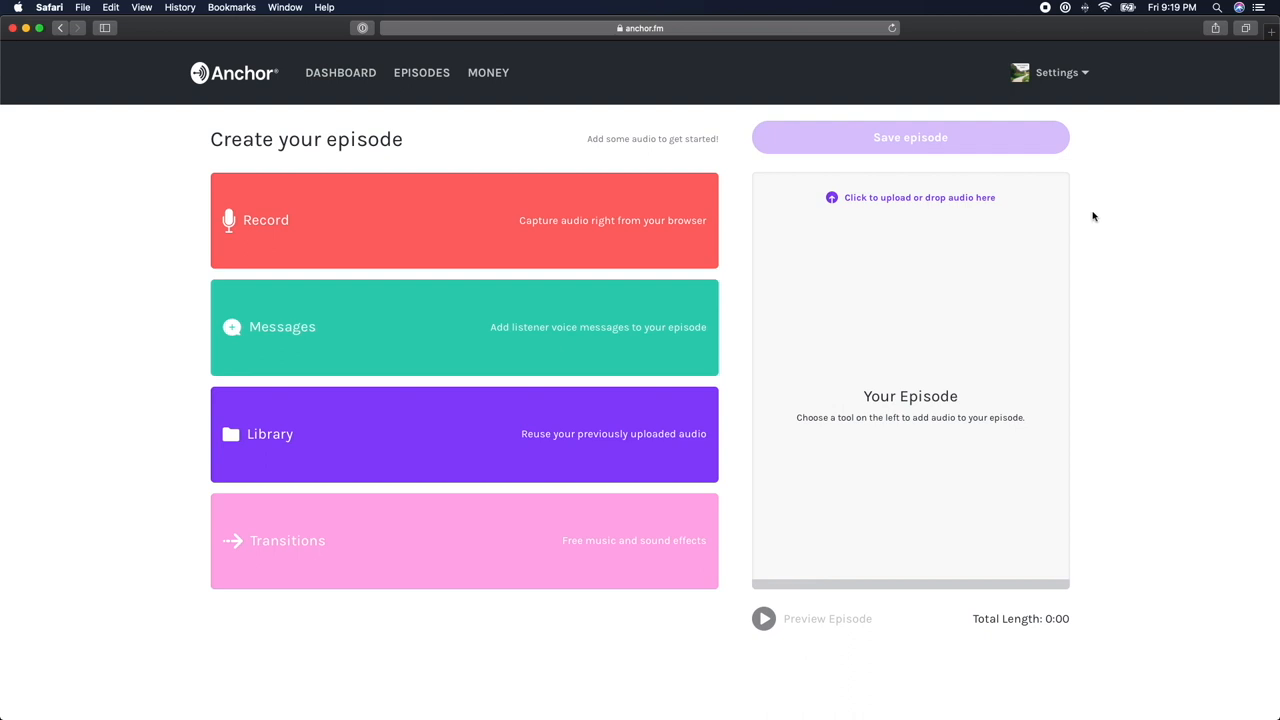
{"action": "mouse_move", "coordinate": [924, 224]}
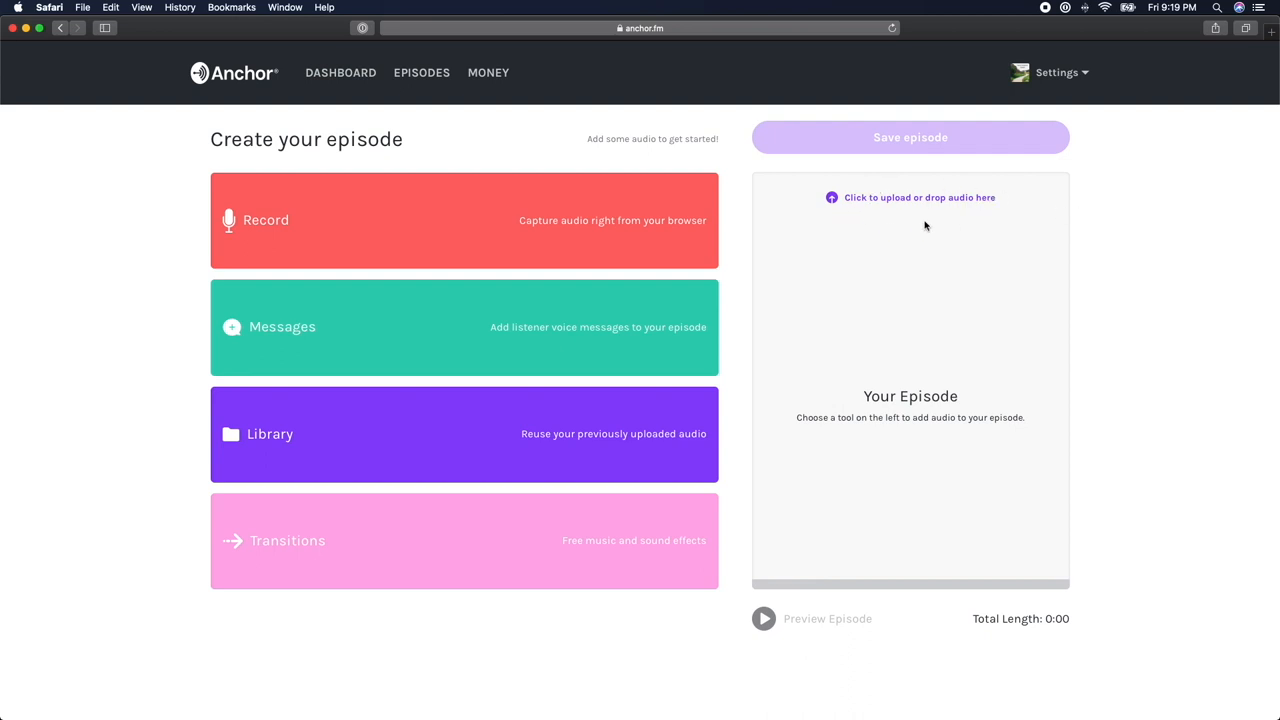
{"action": "mouse_move", "coordinate": [890, 224]}
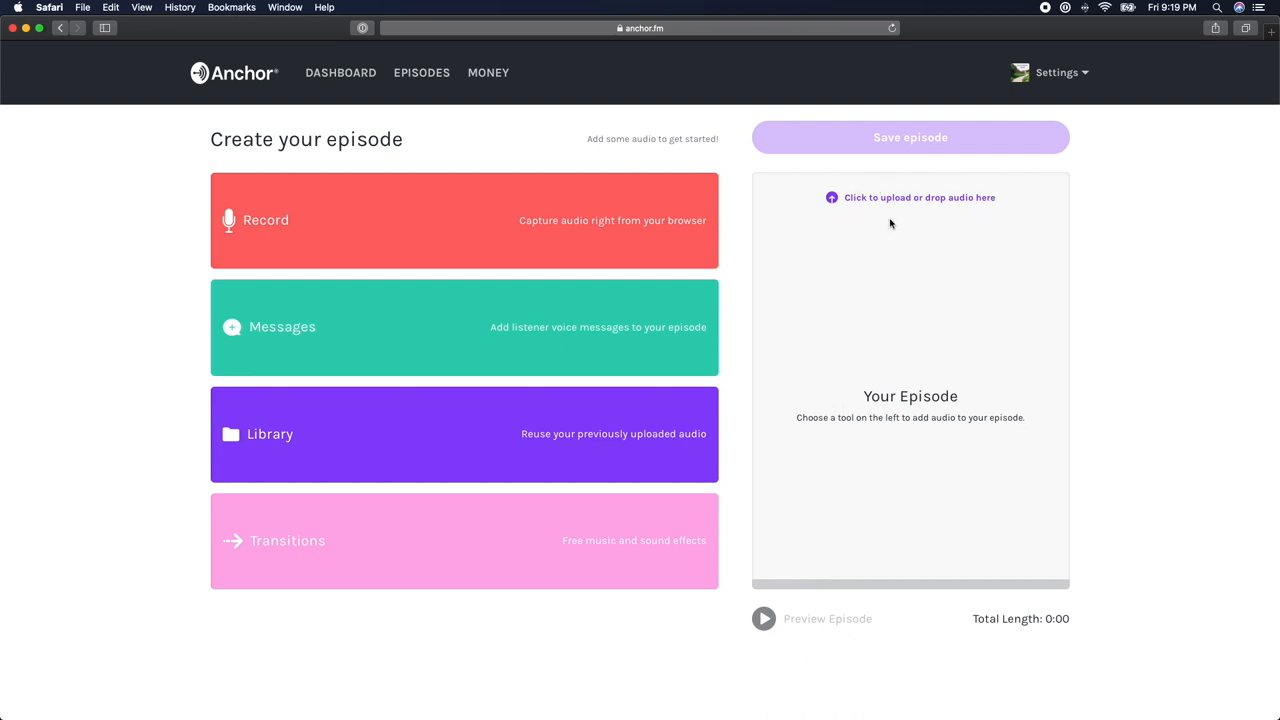
{"action": "mouse_move", "coordinate": [1044, 260]}
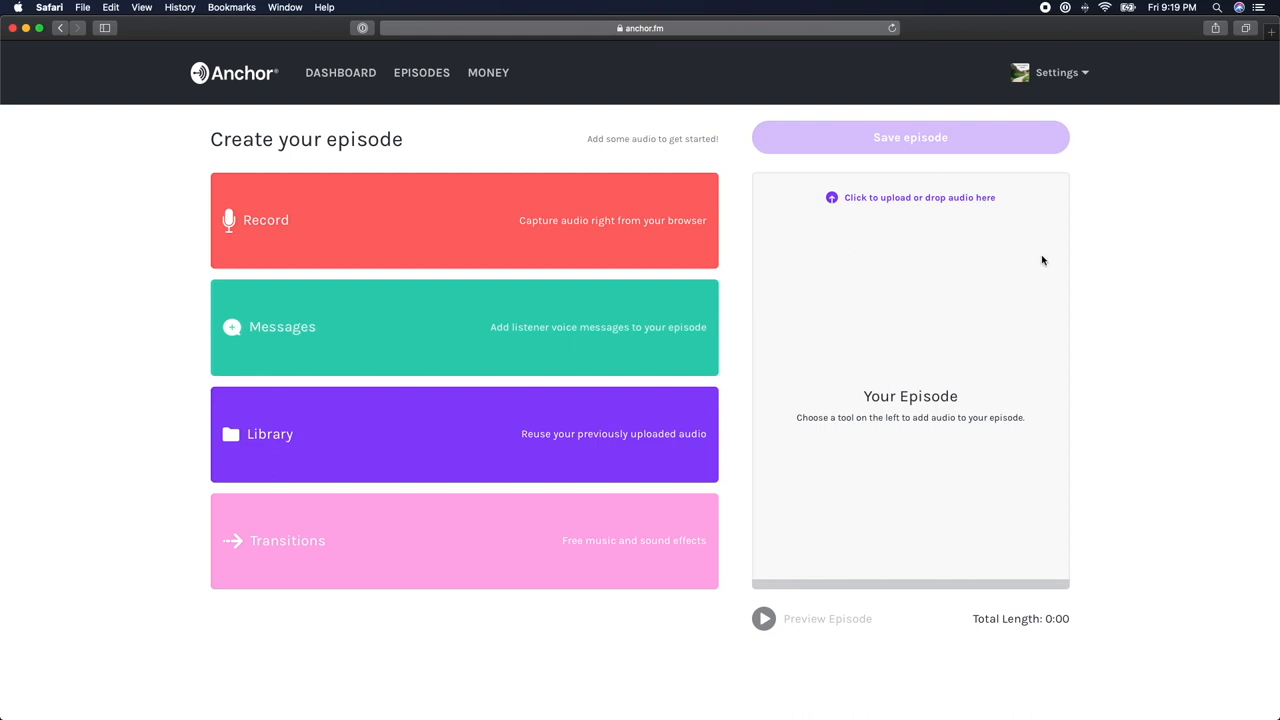
{"action": "mouse_move", "coordinate": [892, 208]}
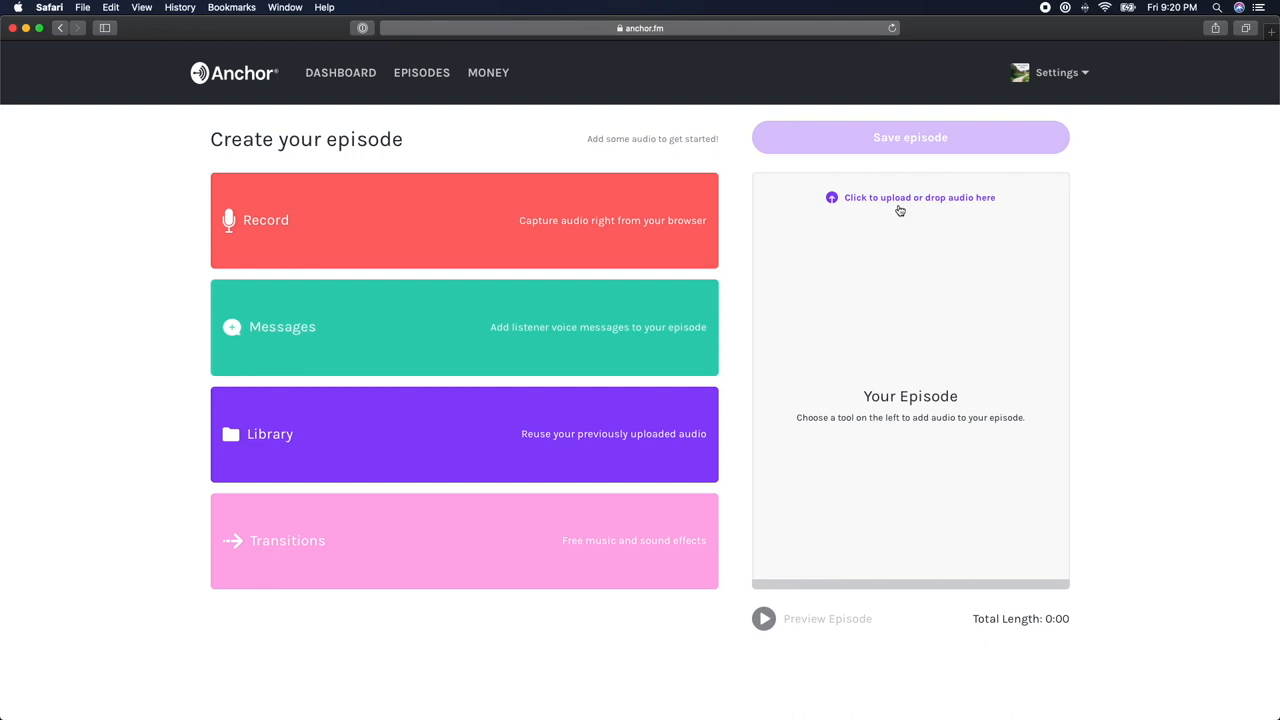
Step: Upload Tuttles.wav from the Desktop into the episode's audio panel
{"action": "left_click", "coordinate": [920, 198]}
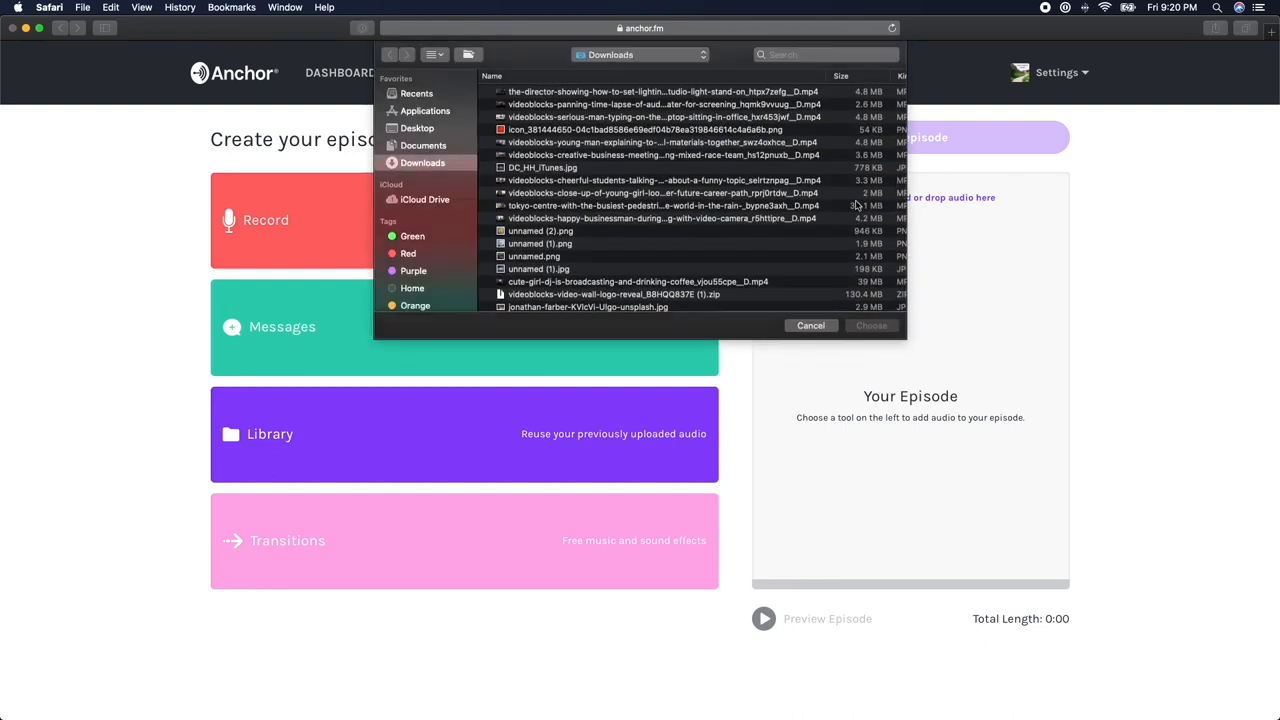
{"action": "scroll", "scroll_direction": "down", "scroll_amount": 3}
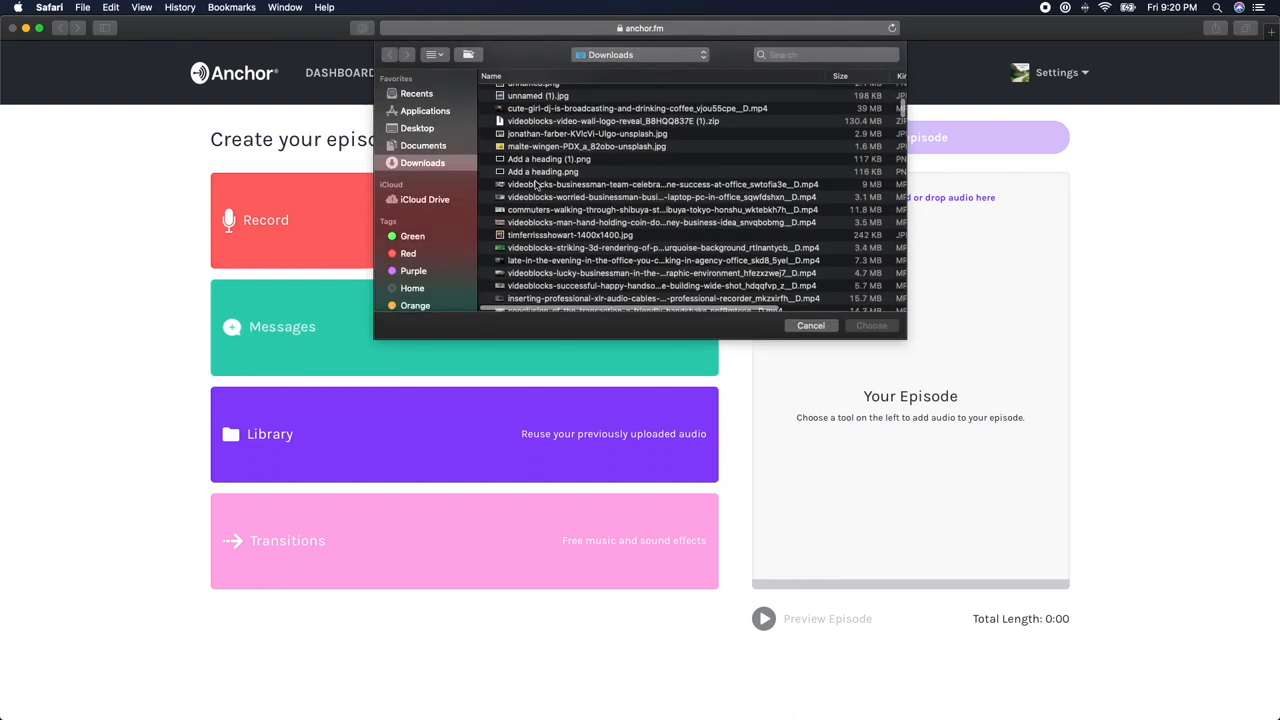
{"action": "left_click", "coordinate": [416, 128]}
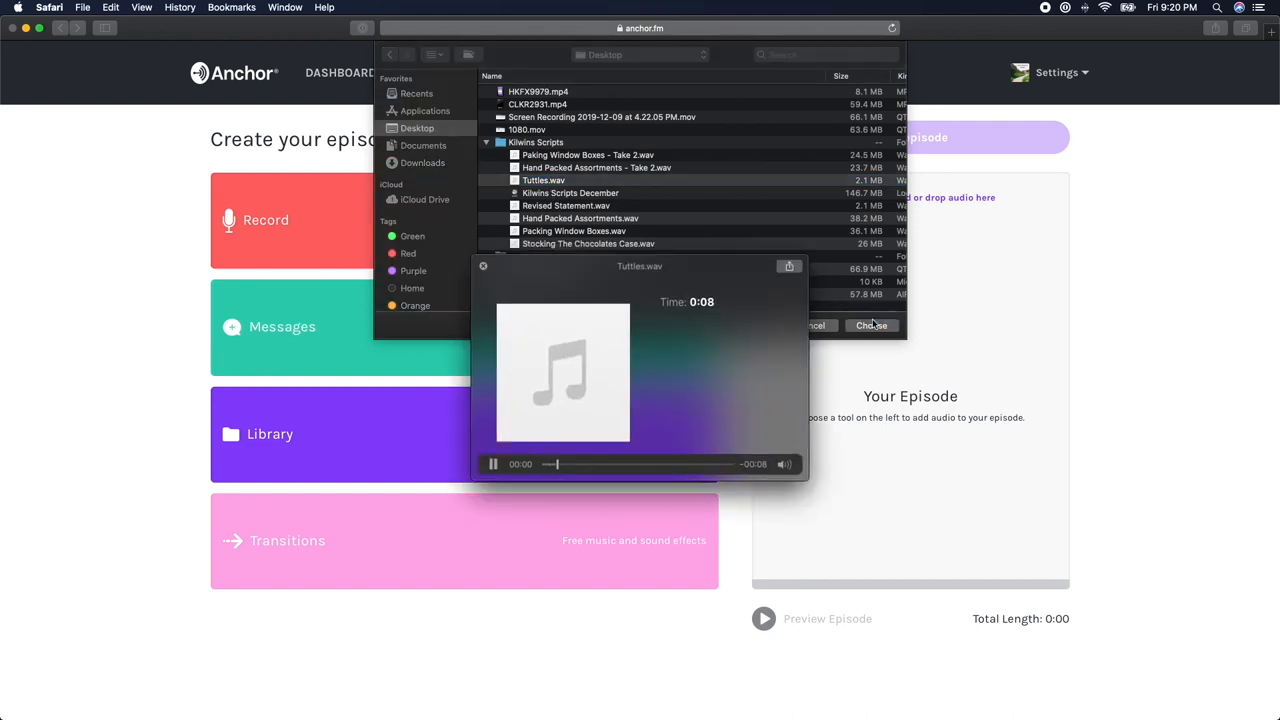
{"action": "left_click", "coordinate": [872, 324]}
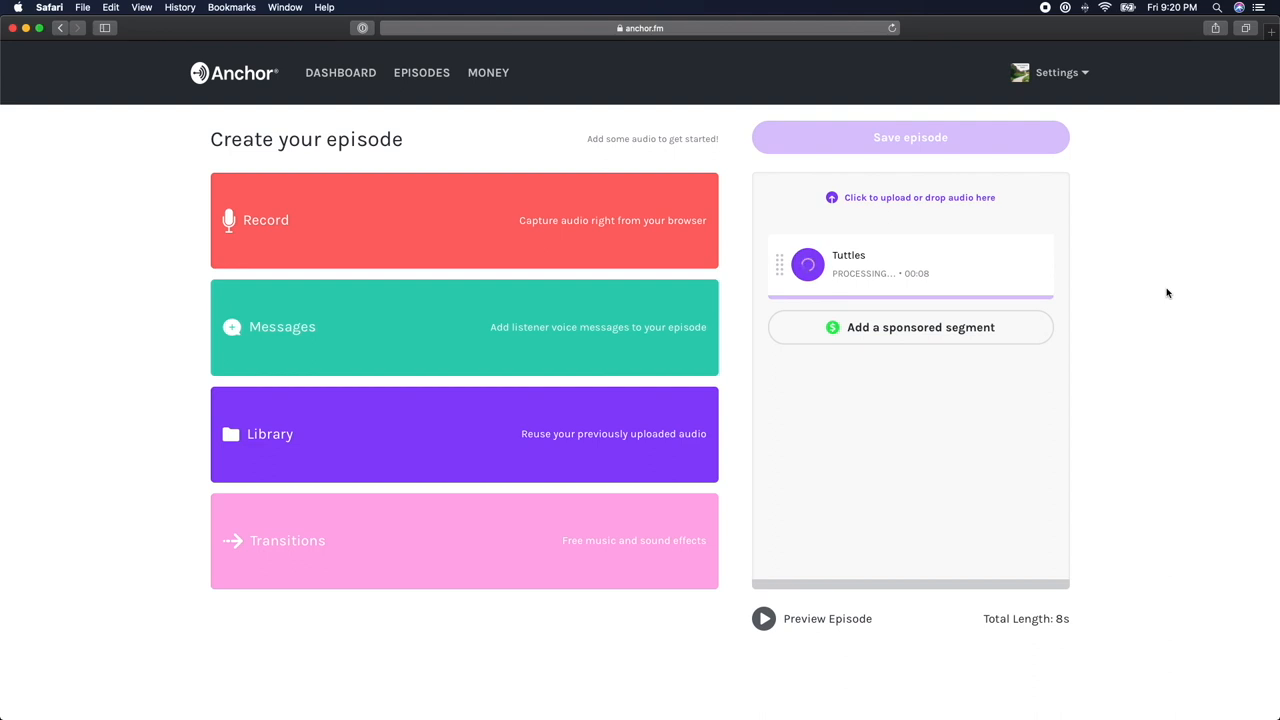
{"action": "mouse_move", "coordinate": [1104, 324]}
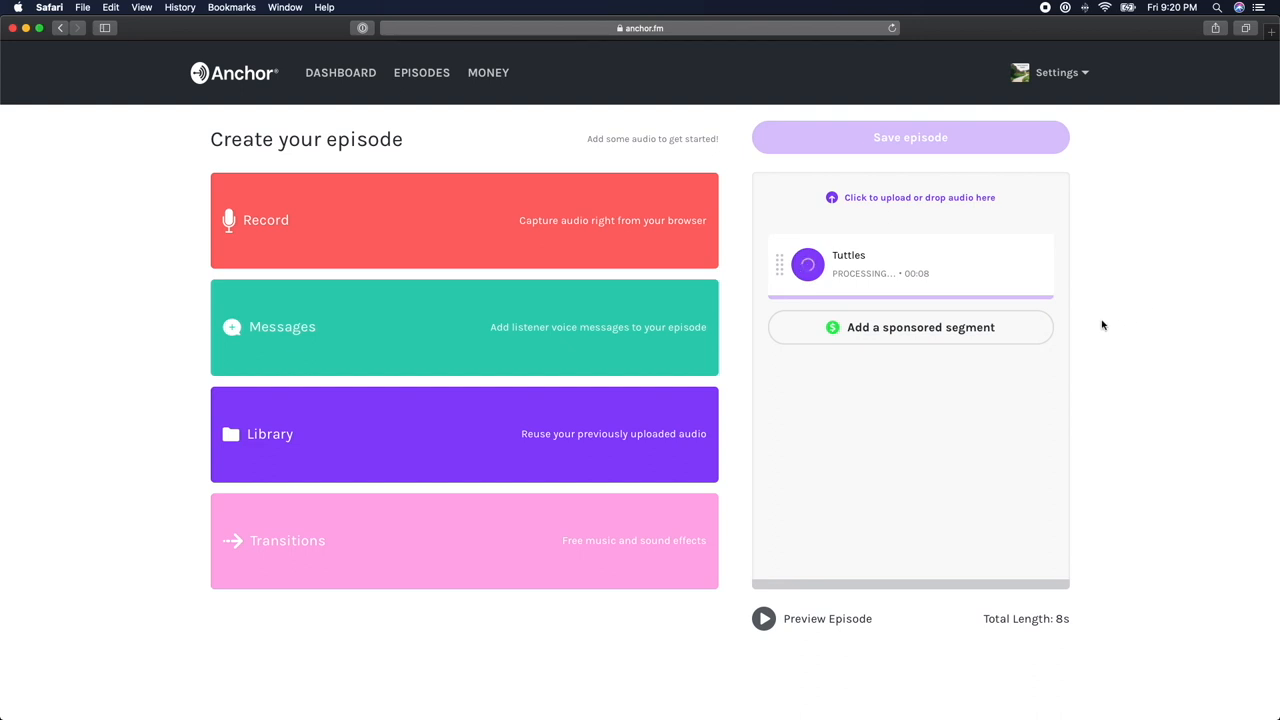
{"action": "mouse_move", "coordinate": [1104, 362]}
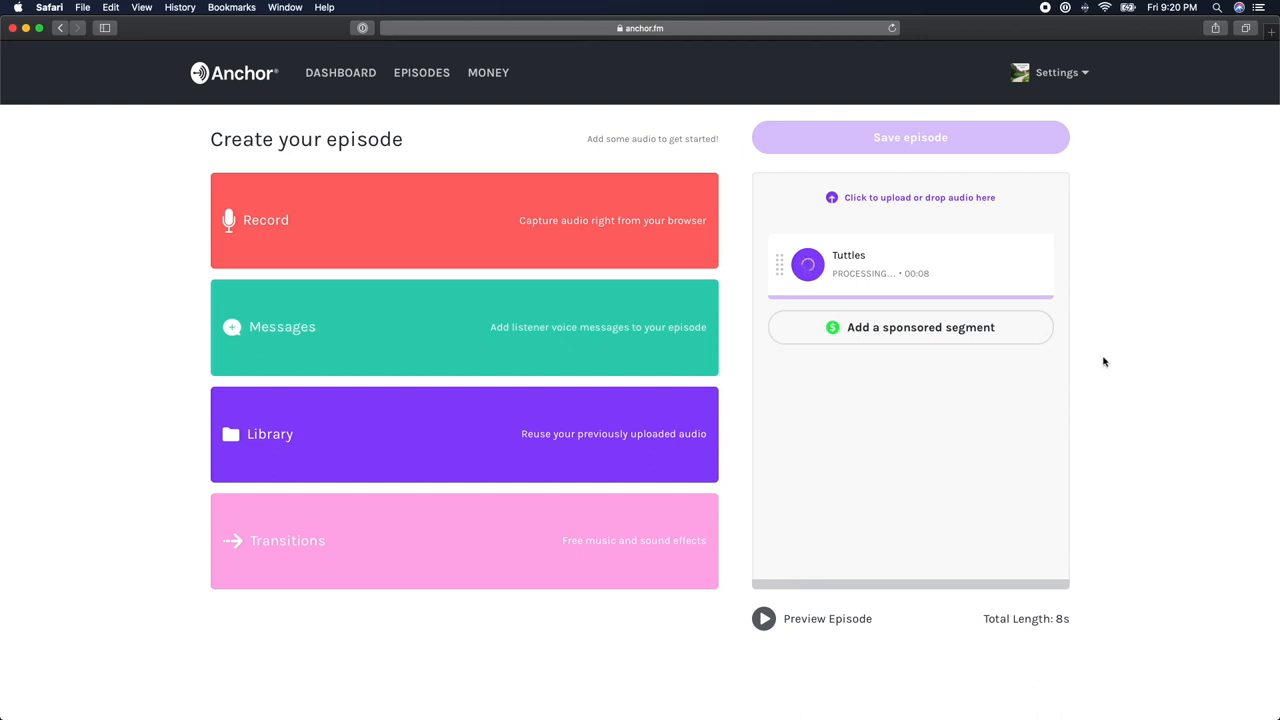